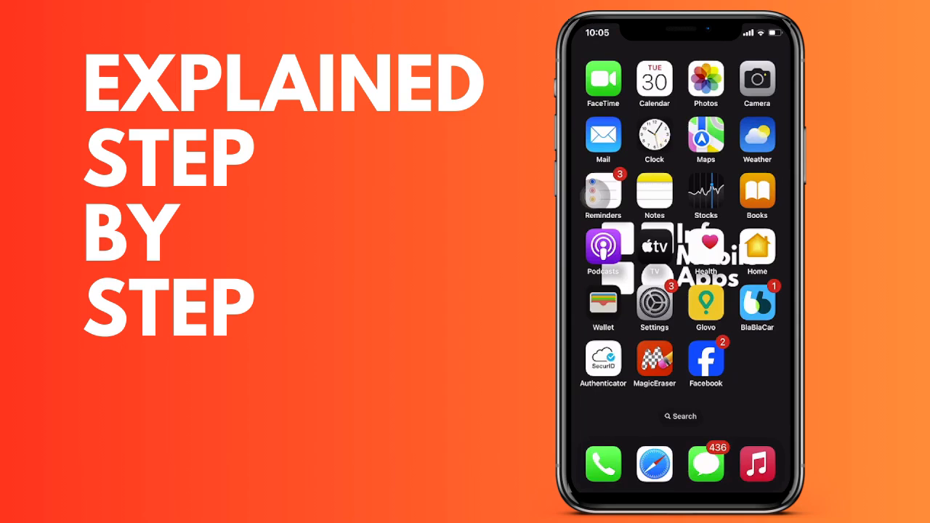
- Launch the Camera app in Photo mode and focus on the centre of the scene
left_click(755, 79)
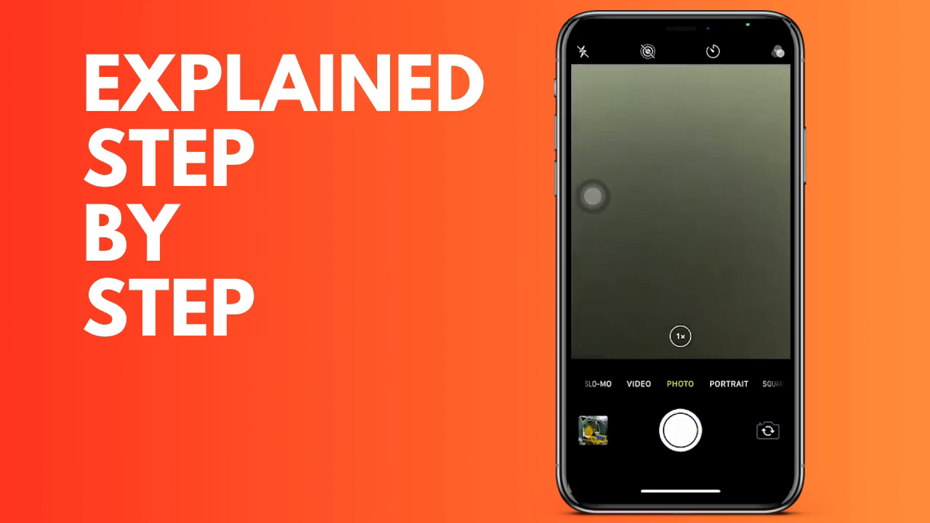
left_click(680, 212)
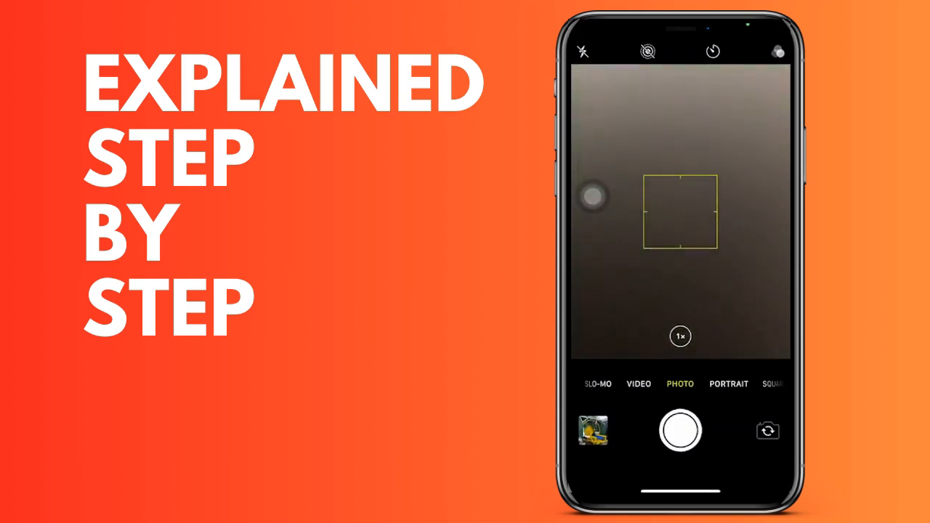